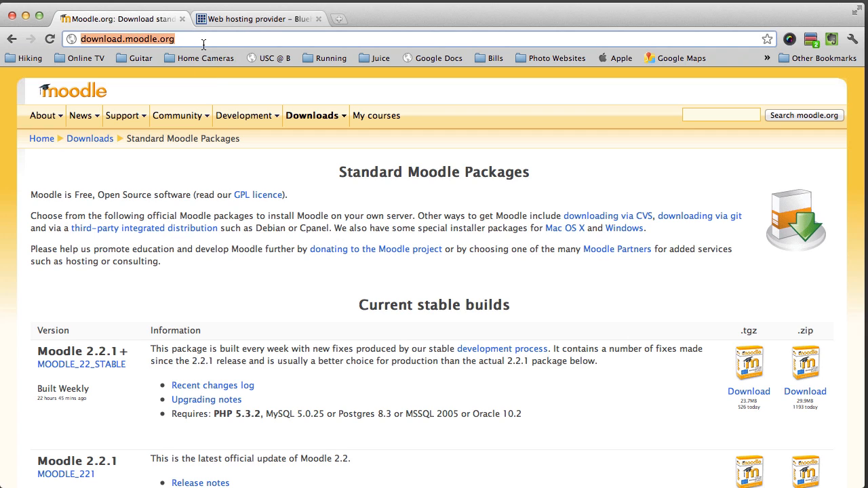
# - Download the Moodle 2.2.1+ moodle-latest-22.zip from SourceForge and bring up the Downloads folder
pyautogui.click(313, 116)
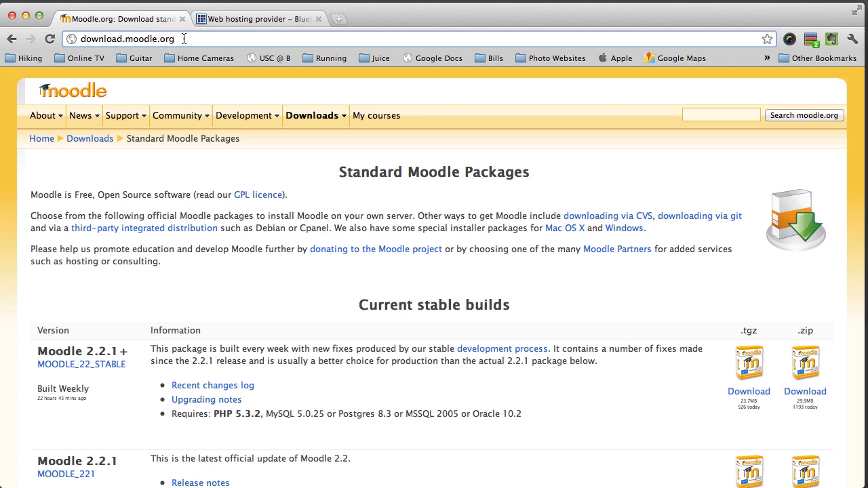
pyautogui.moveTo(192, 39)
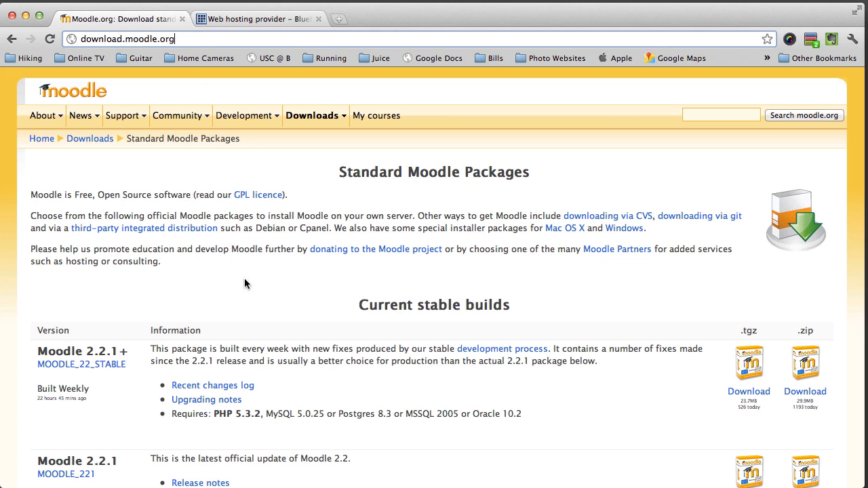
pyautogui.scroll(-3)
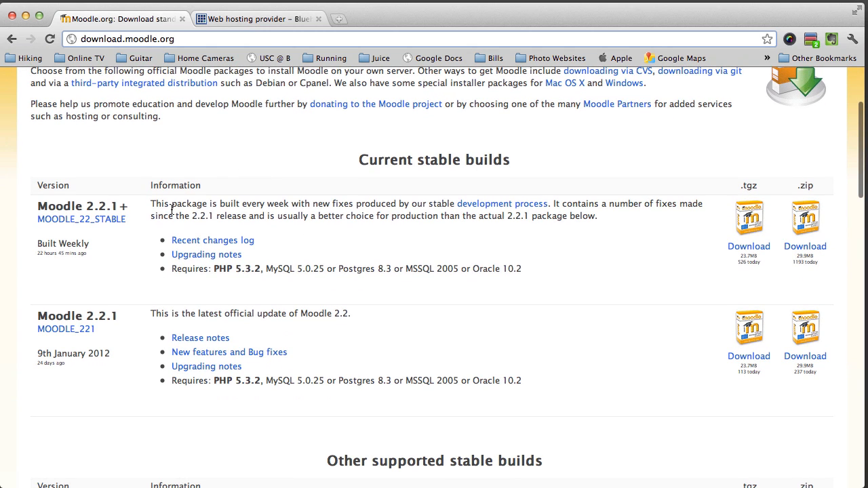
pyautogui.moveTo(383, 216)
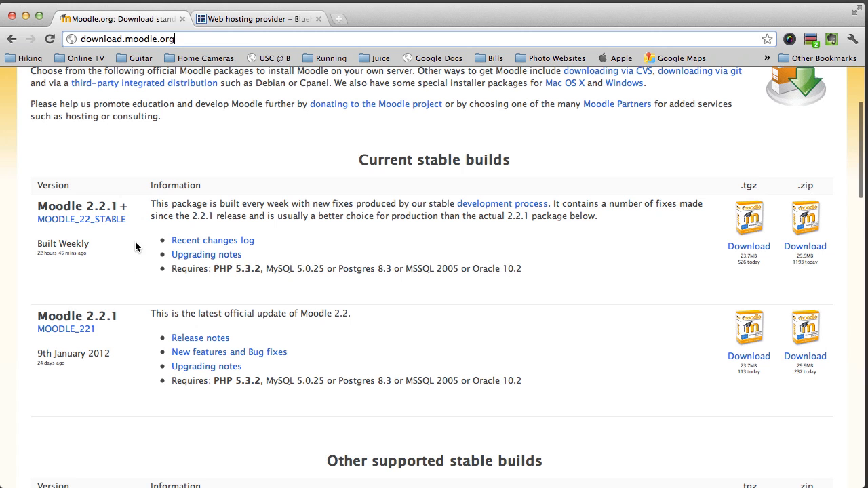
pyautogui.moveTo(265, 273)
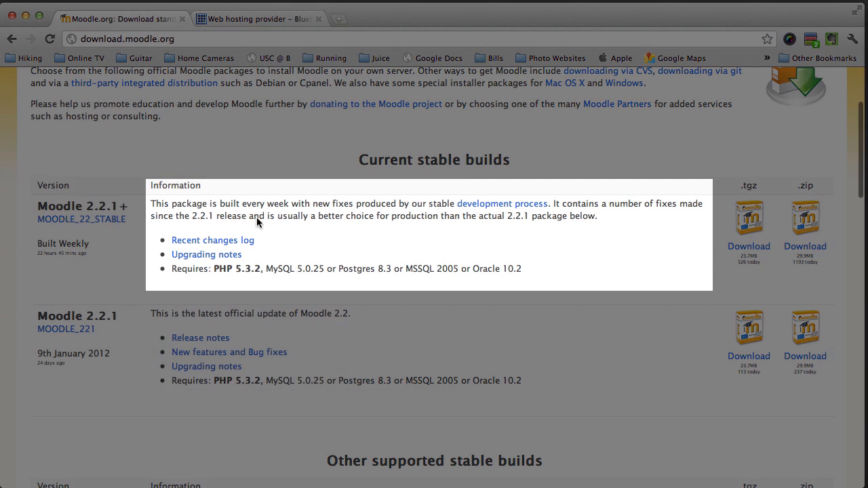
pyautogui.moveTo(252, 215); pyautogui.dragTo(451, 215)
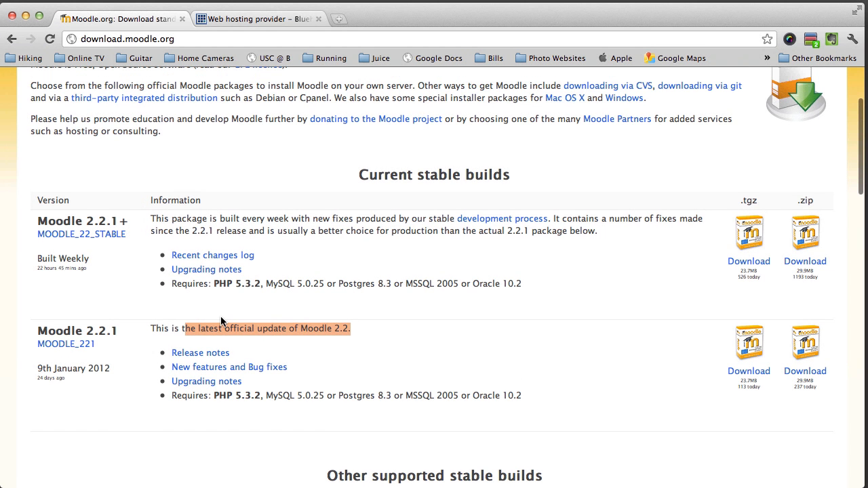
pyautogui.moveTo(624, 242)
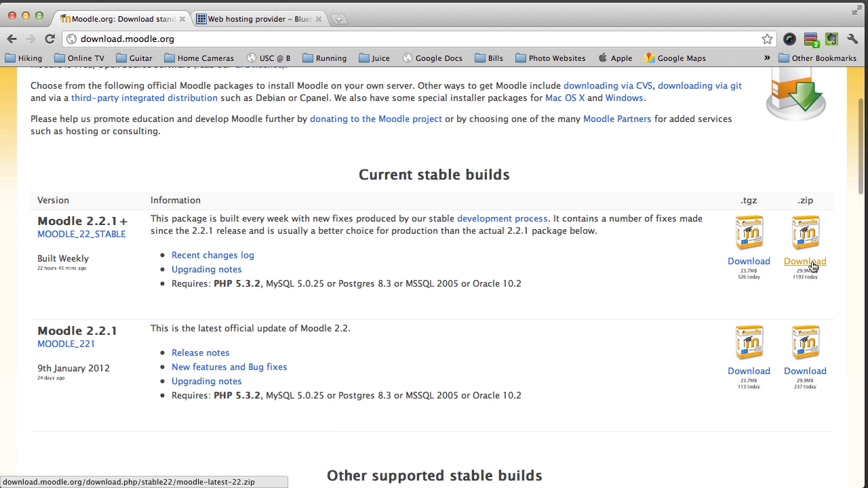
pyautogui.click(805, 261)
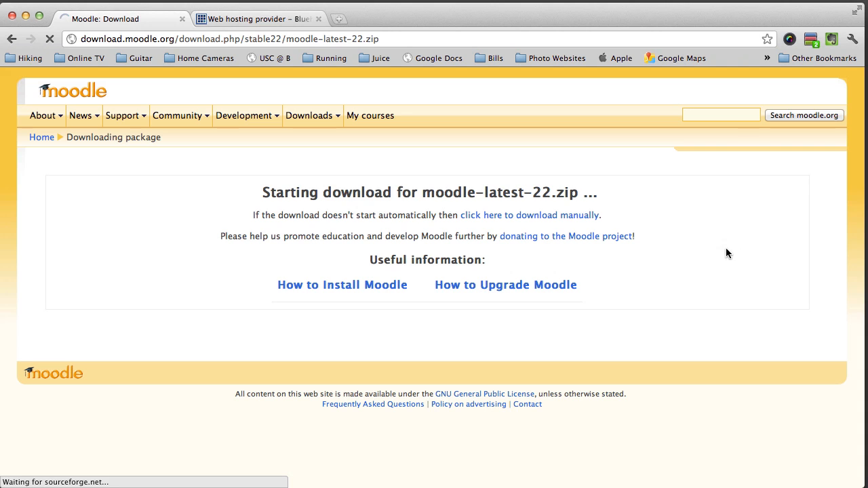
pyautogui.click(529, 215)
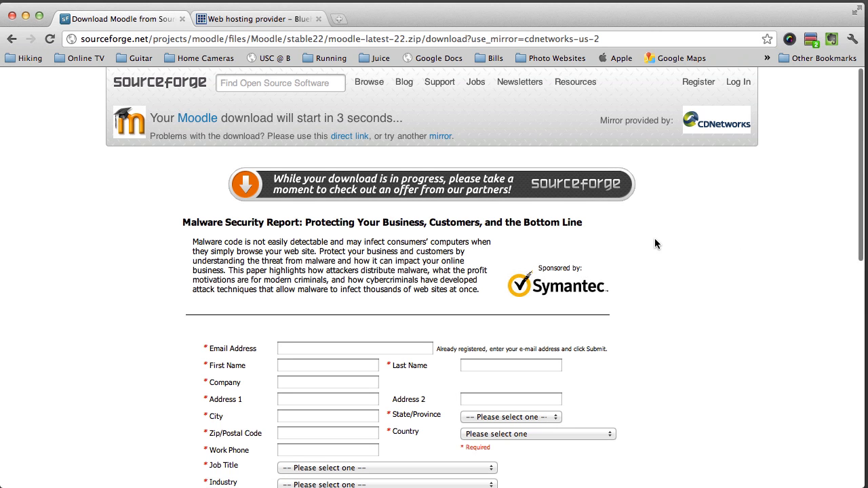
pyautogui.moveTo(375, 163)
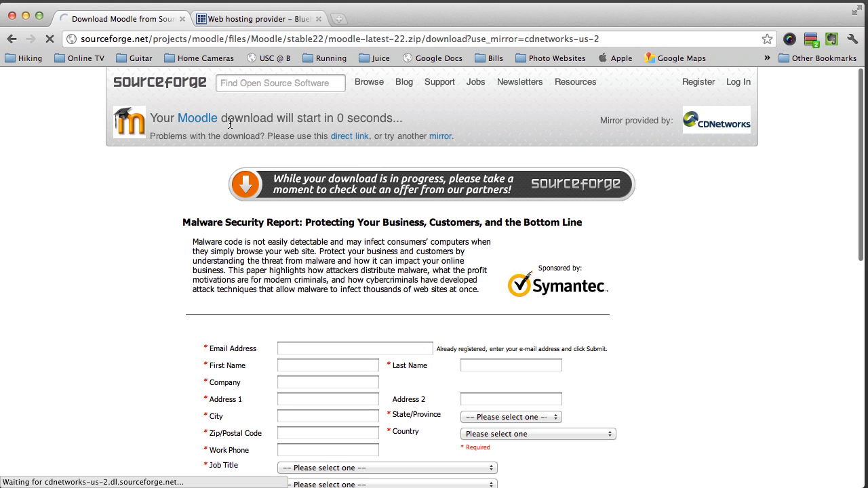
pyautogui.moveTo(396, 194)
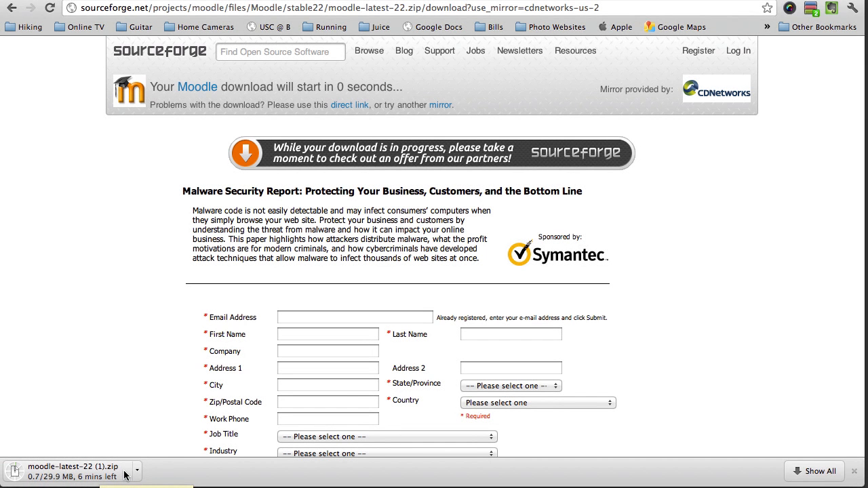
pyautogui.click(136, 469)
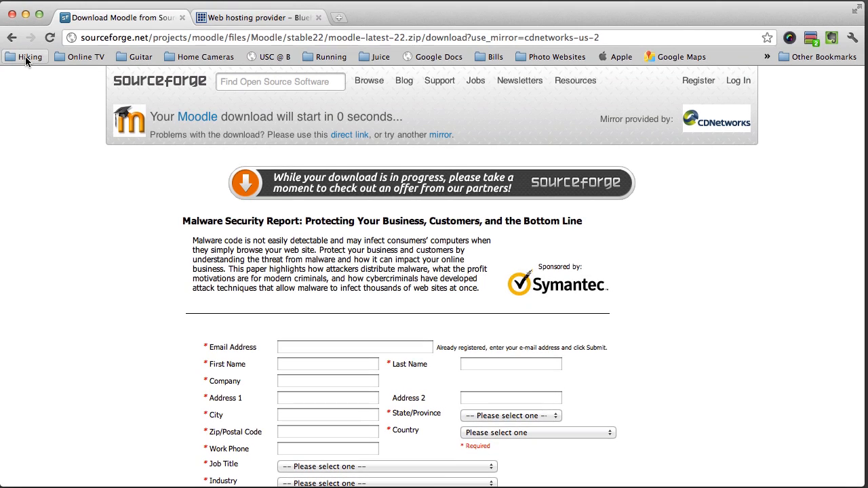
pyautogui.moveTo(135, 40)
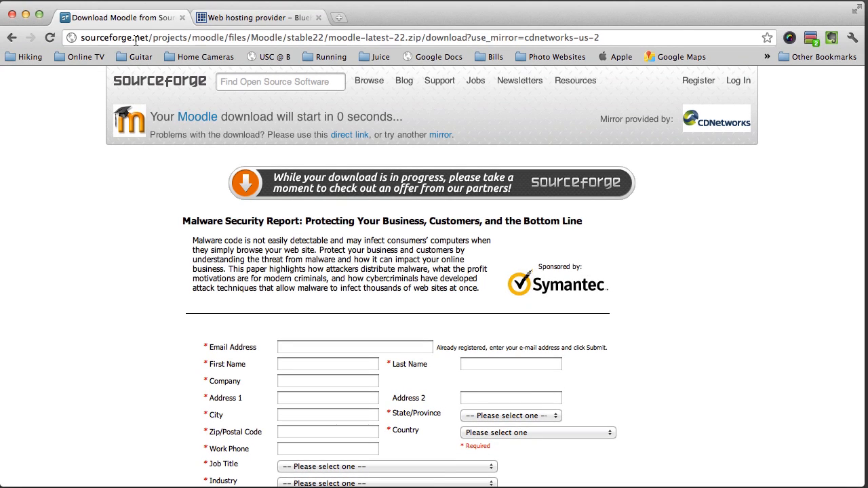
pyautogui.moveTo(147, 154)
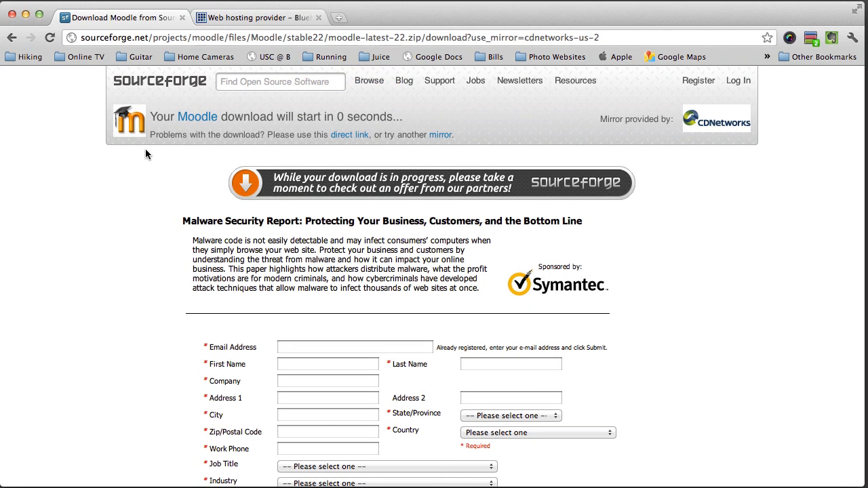
pyautogui.moveTo(152, 179)
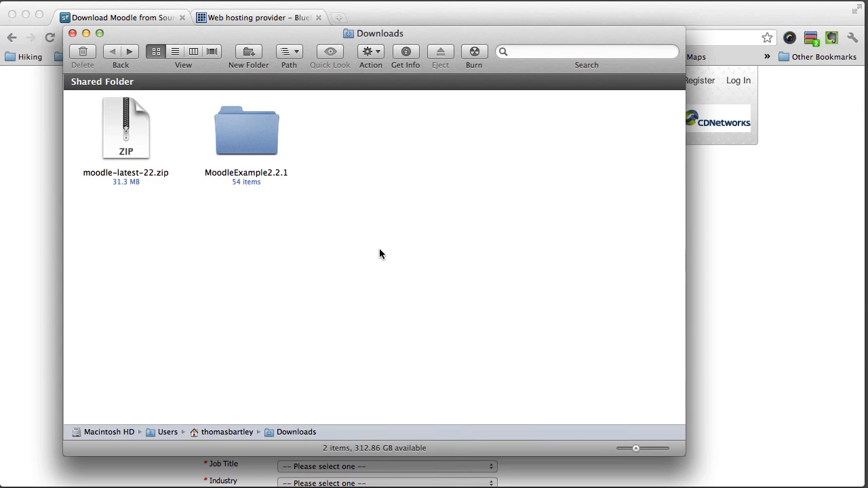
# - Inspect moodle-latest-22.zip's context actions, then select the MoodleExample2.2.1 folder beside it
pyautogui.click(125, 129)
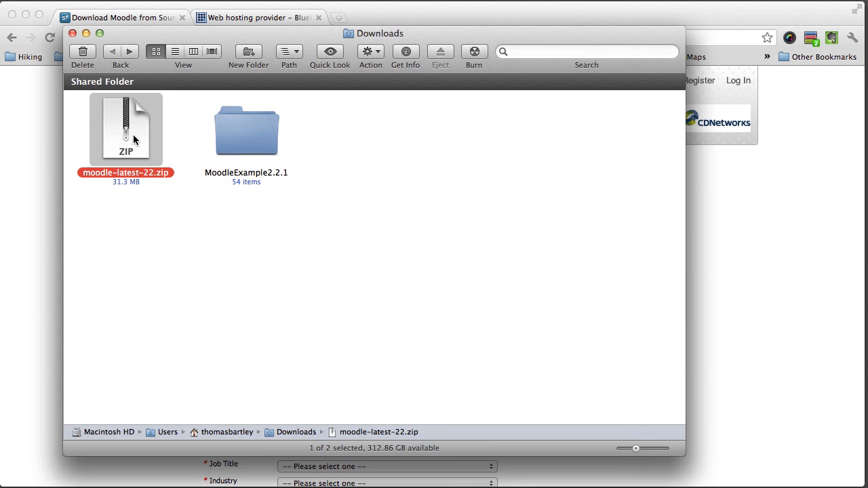
pyautogui.moveTo(131, 139)
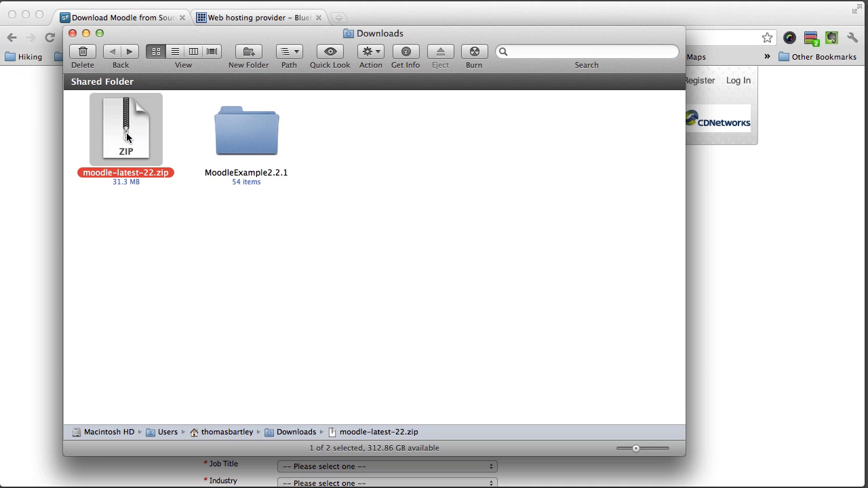
pyautogui.rightClick(125, 129)
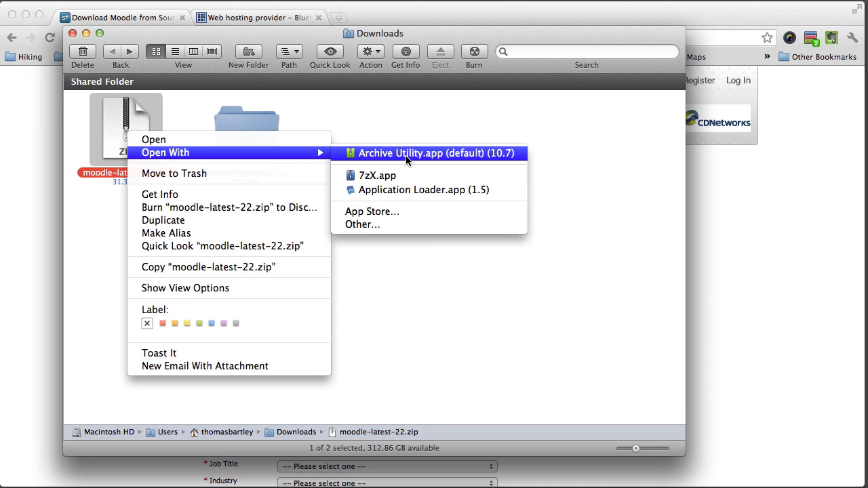
pyautogui.moveTo(179, 105)
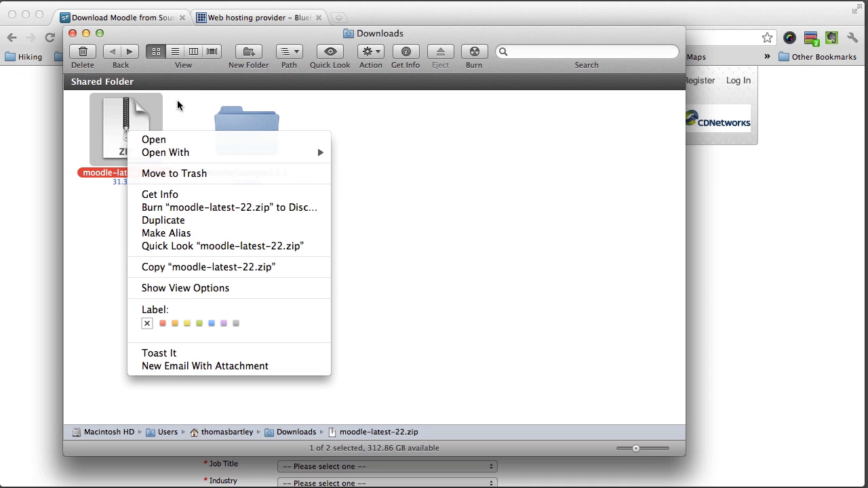
pyautogui.moveTo(188, 110)
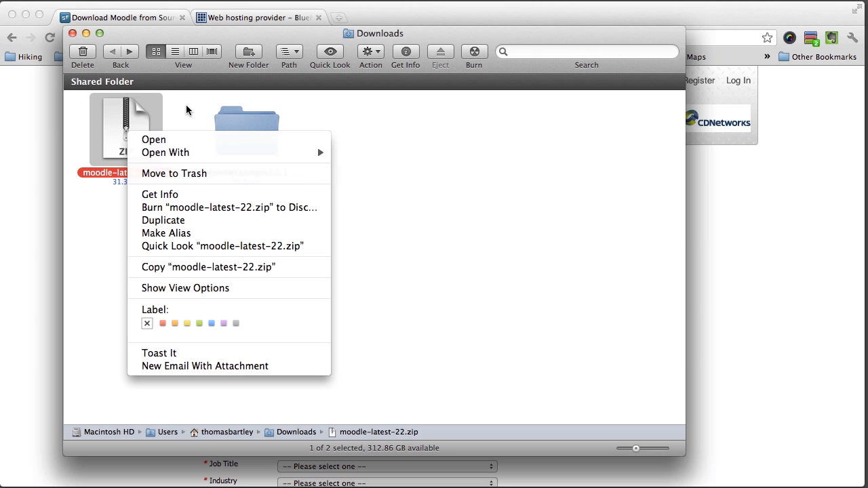
pyautogui.moveTo(203, 143)
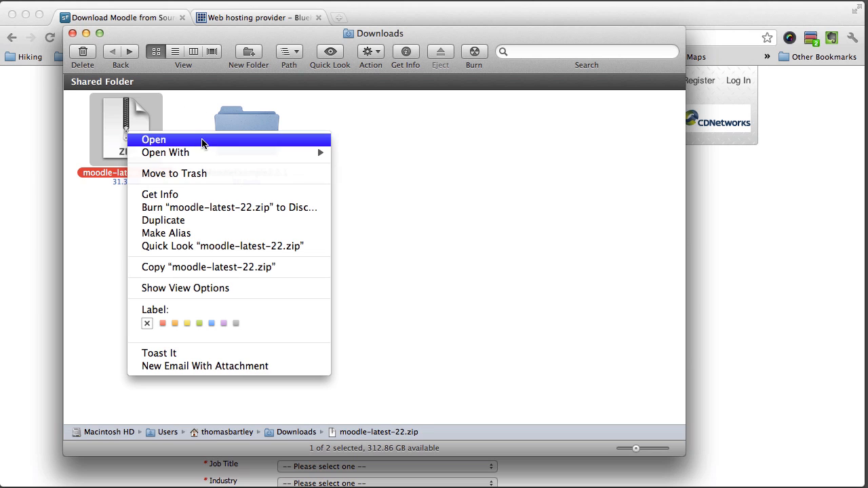
pyautogui.moveTo(314, 111)
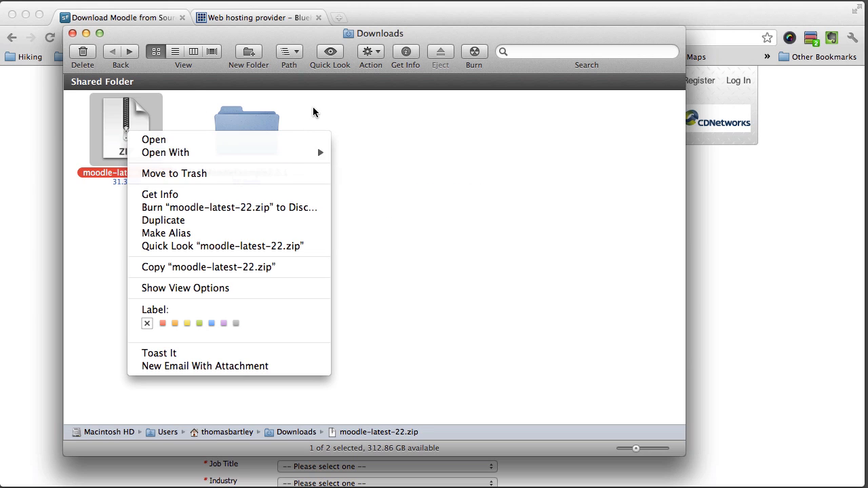
pyautogui.click(394, 185)
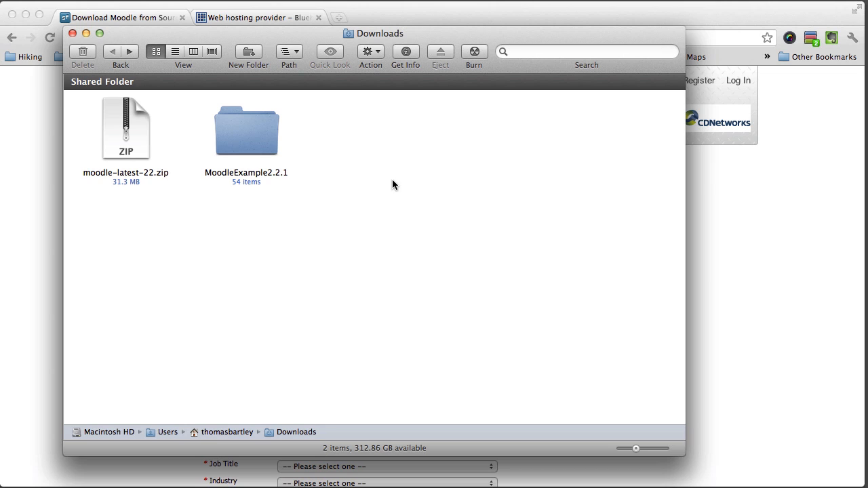
pyautogui.click(245, 128)
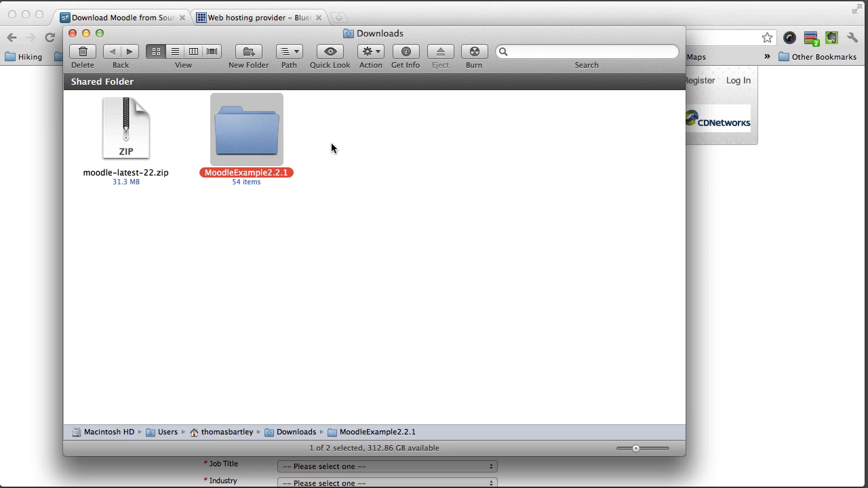
pyautogui.moveTo(190, 150)
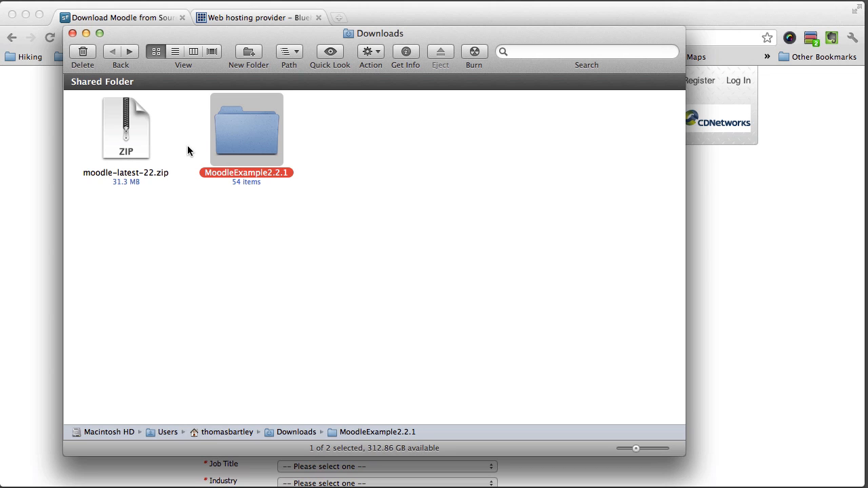
pyautogui.moveTo(351, 136)
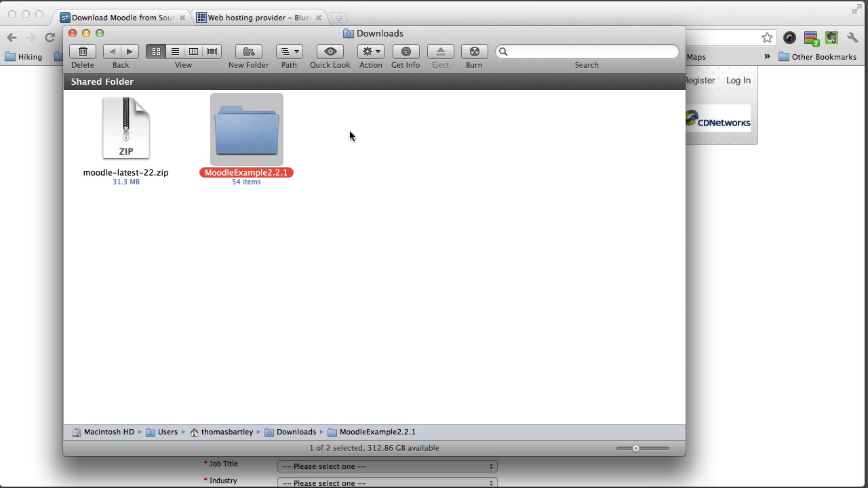
pyautogui.moveTo(270, 170)
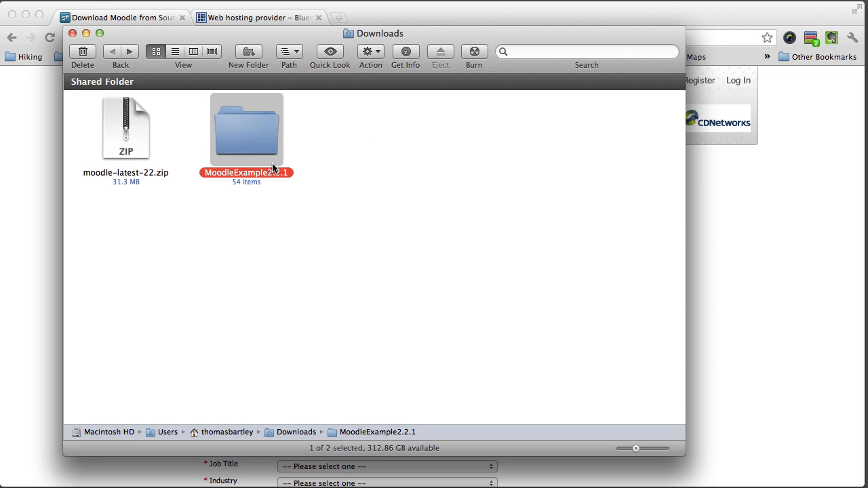
pyautogui.moveTo(263, 145)
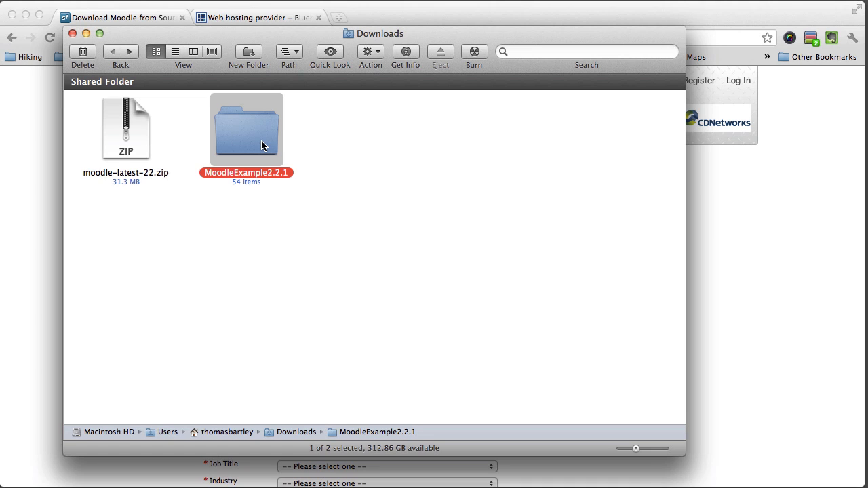
# - View the 54 items inside MoodleExample2.2.1, return to Downloads, and compare with the zip
pyautogui.doubleClick(246, 129)
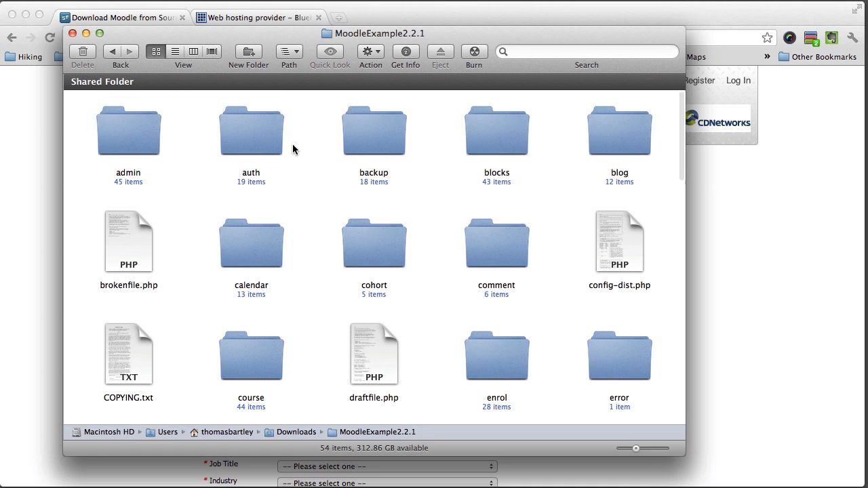
pyautogui.moveTo(111, 76)
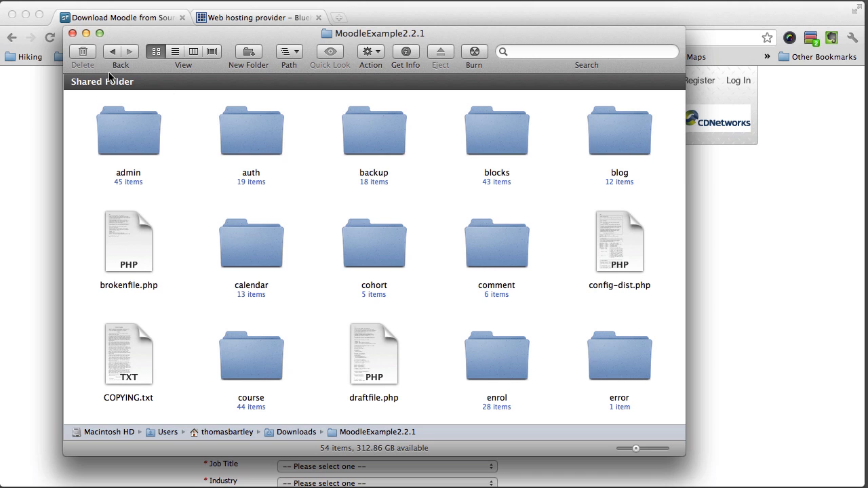
pyautogui.click(120, 51)
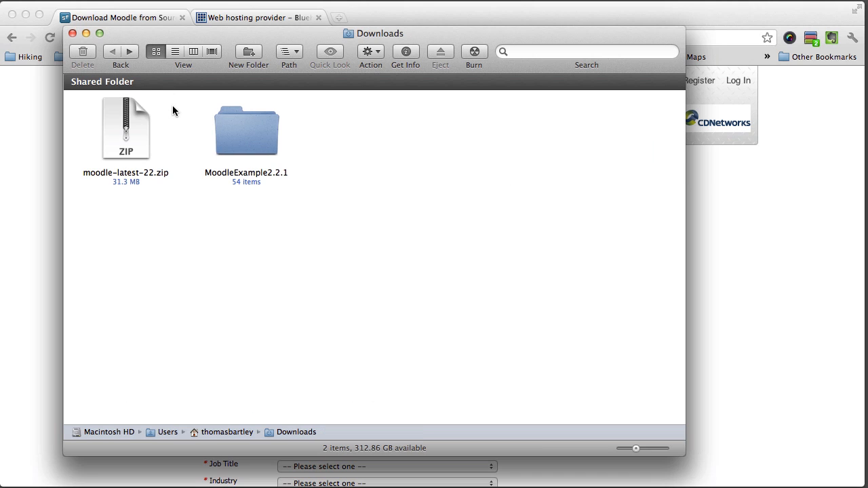
pyautogui.click(125, 129)
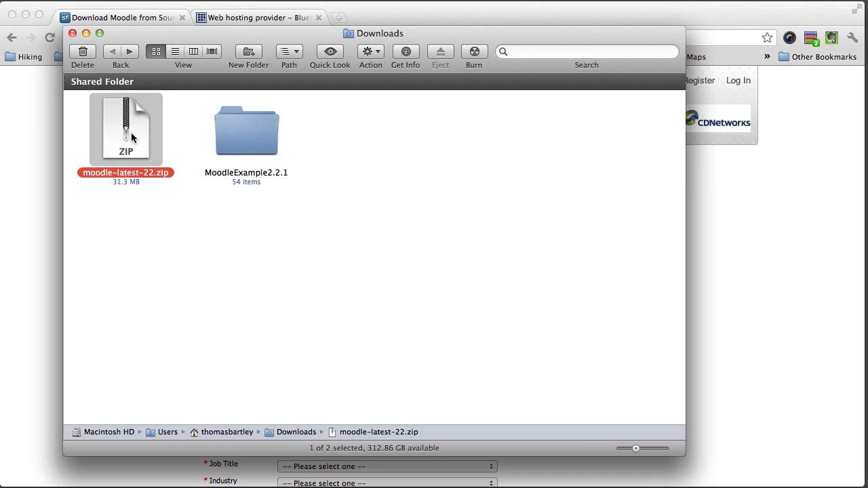
pyautogui.moveTo(143, 141)
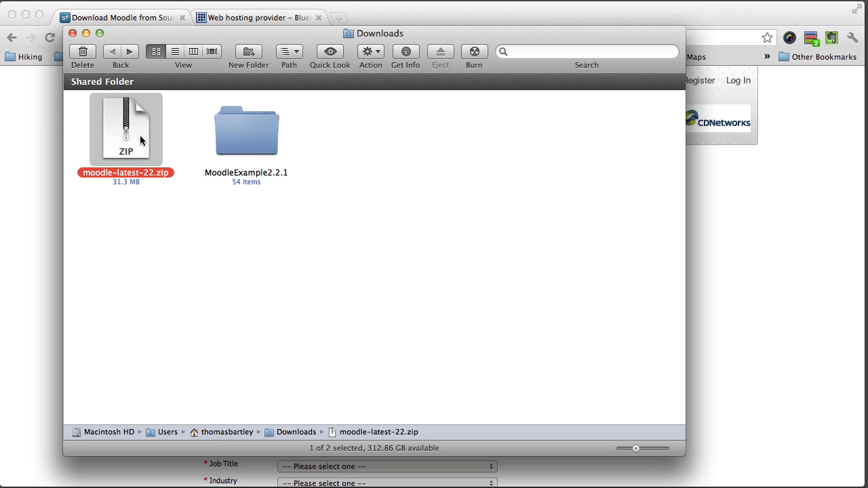
pyautogui.click(246, 129)
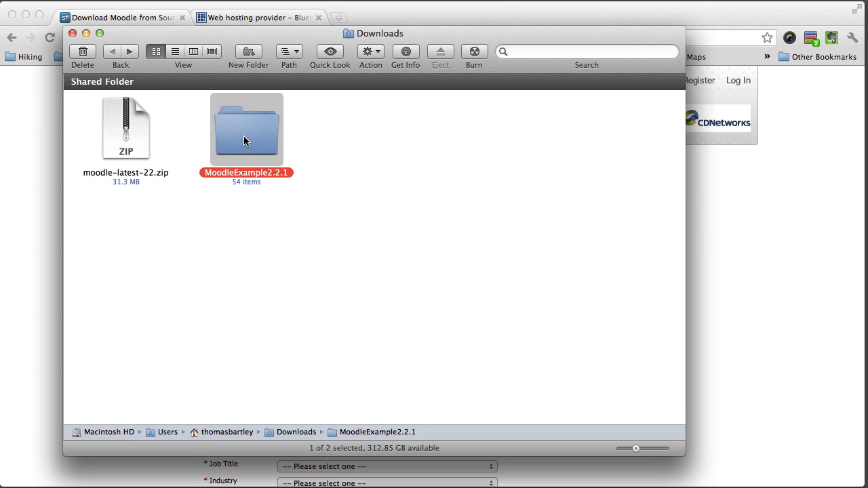
pyautogui.click(126, 129)
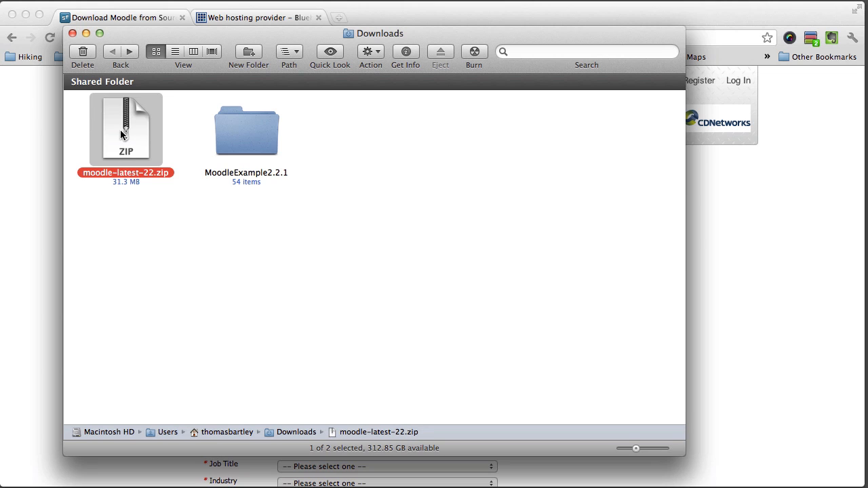
pyautogui.moveTo(137, 141)
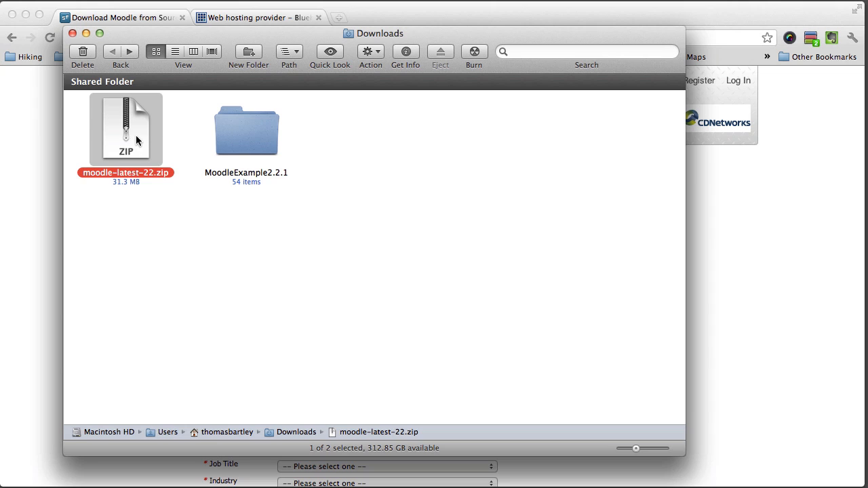
pyautogui.moveTo(138, 130)
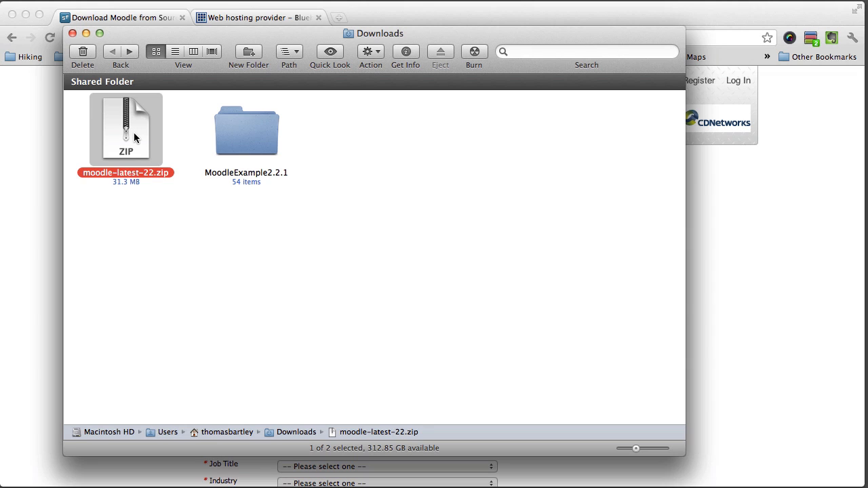
pyautogui.moveTo(129, 137)
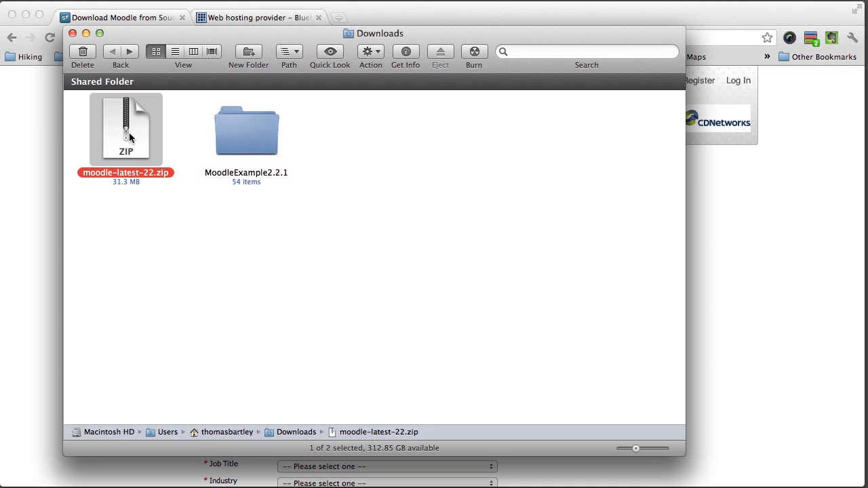
# - Reselect MoodleExample2.2.1 and close the Finder Downloads window
pyautogui.click(343, 231)
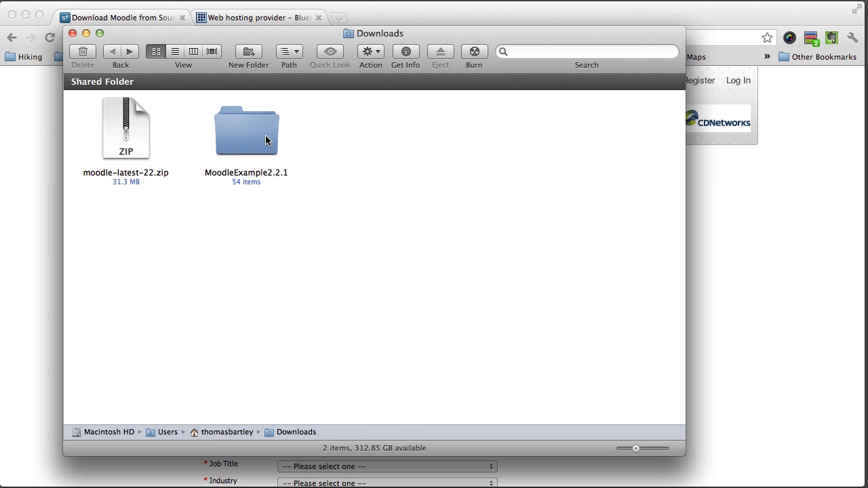
pyautogui.click(246, 128)
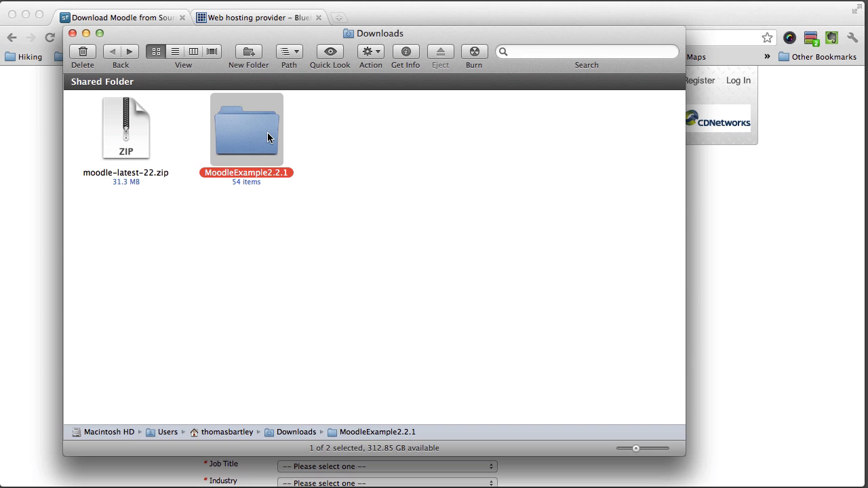
pyautogui.click(258, 17)
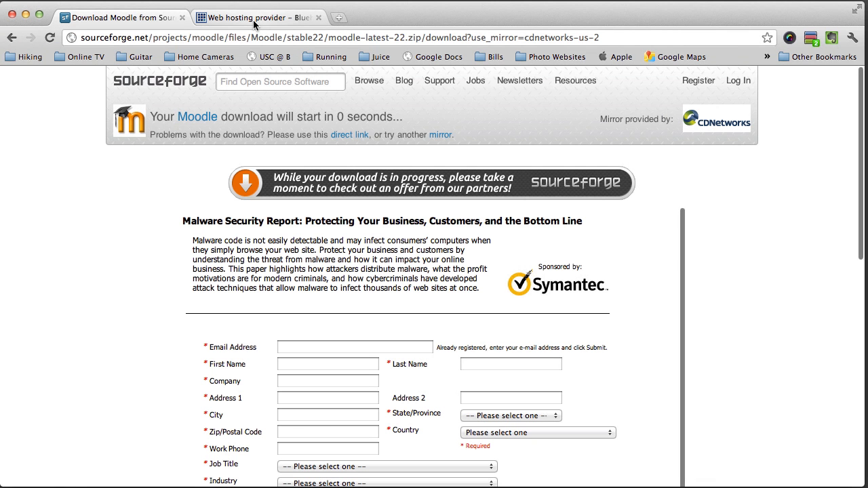
# - Log in to the Bluehost cPanel for elearningwithmoodle.com through Control Panel Login
pyautogui.click(258, 17)
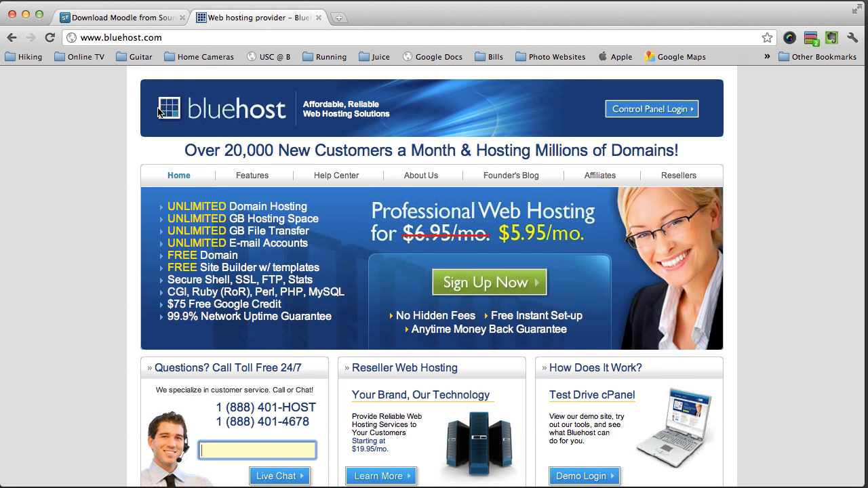
pyautogui.moveTo(651, 109)
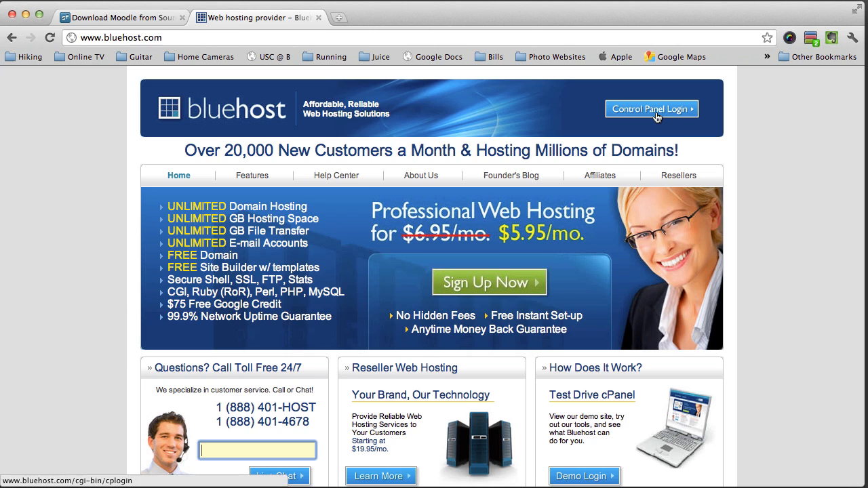
pyautogui.click(651, 108)
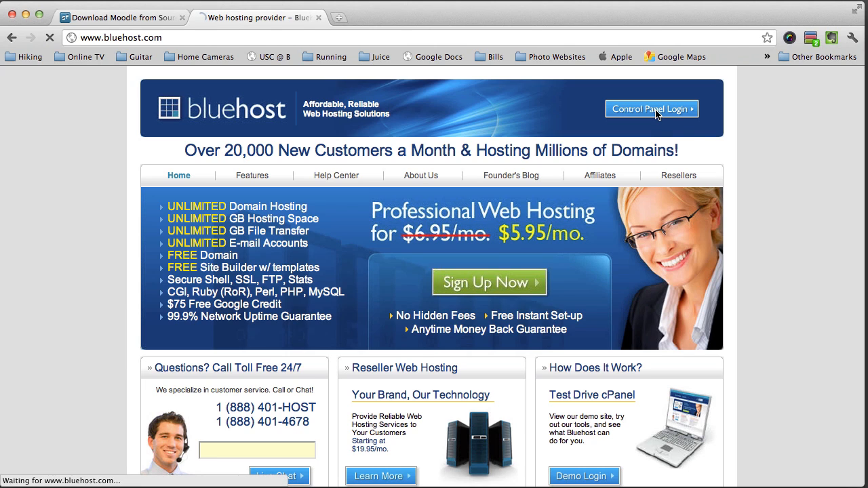
pyautogui.click(651, 109)
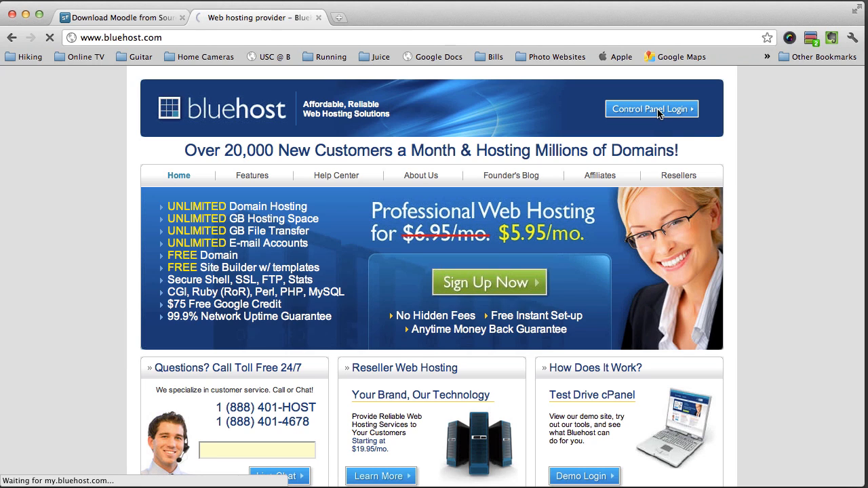
pyautogui.click(651, 108)
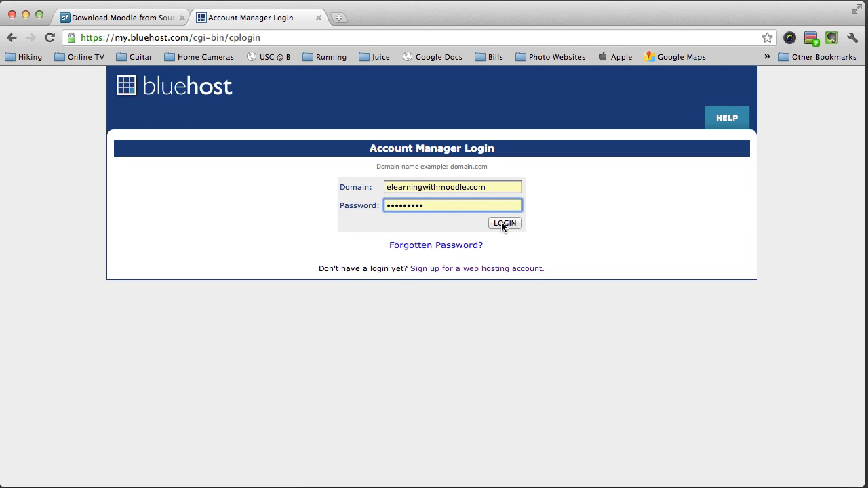
pyautogui.click(504, 223)
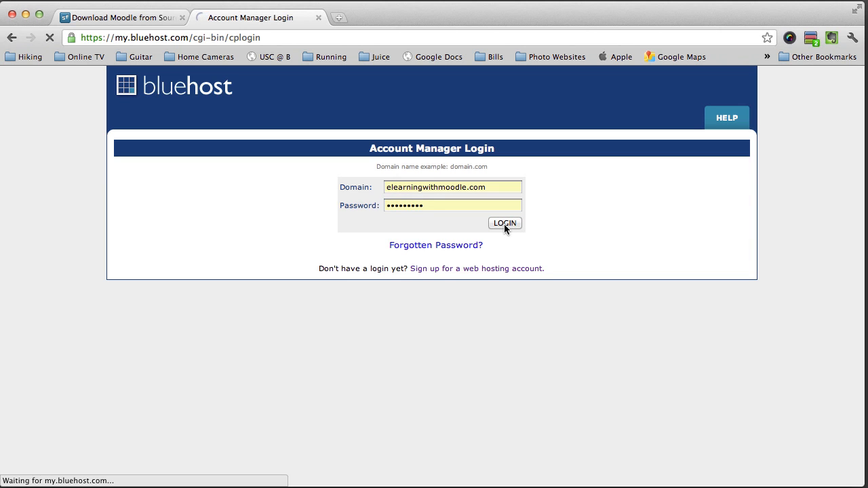
pyautogui.click(505, 223)
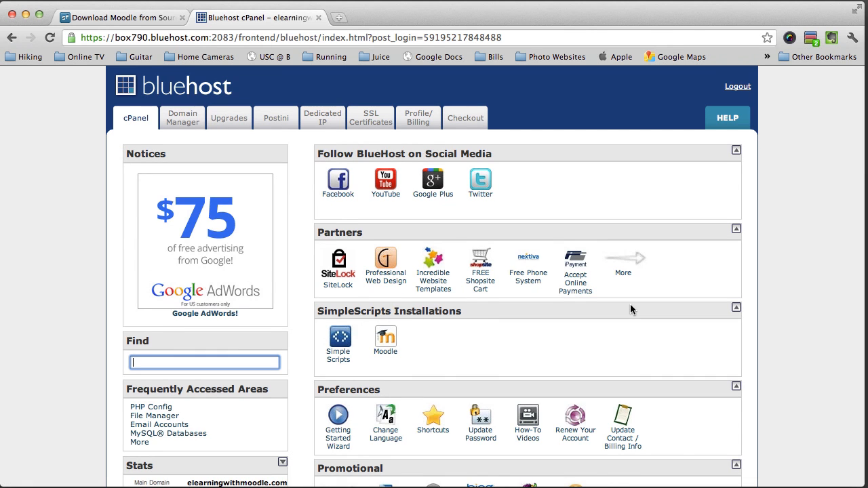
# - Launch Unlimited FTP from cPanel's Files section in a new tab
pyautogui.scroll(-3)
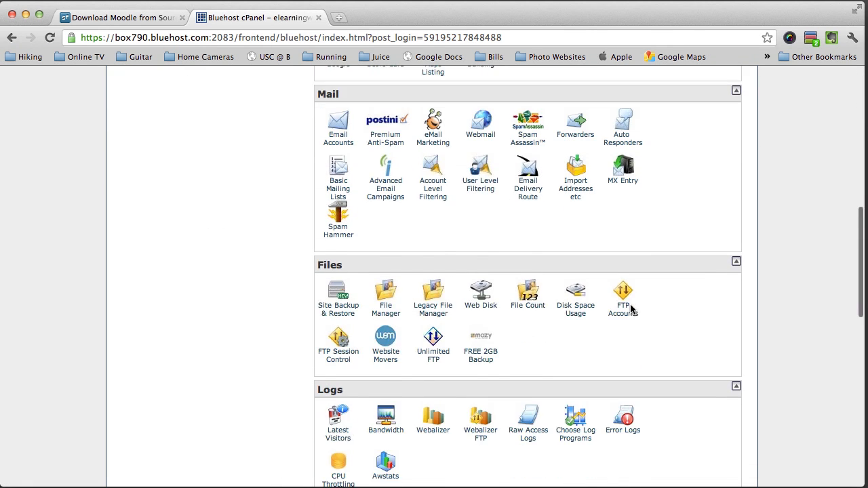
pyautogui.scroll(-3)
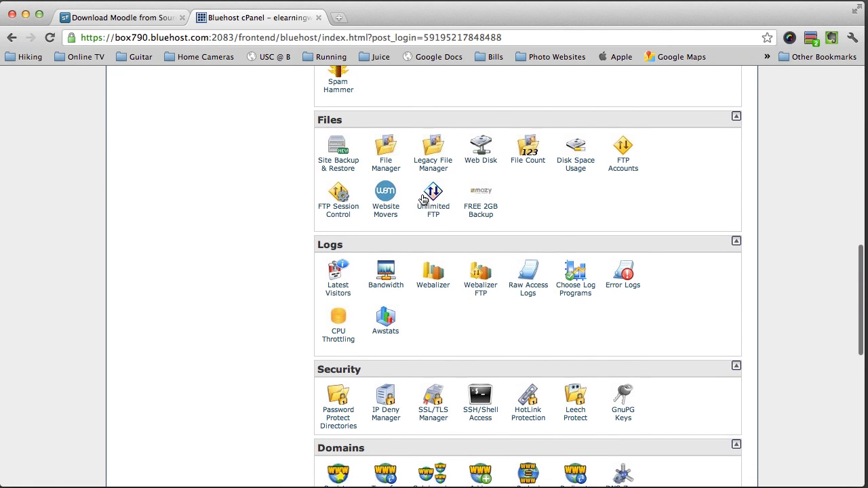
pyautogui.click(431, 199)
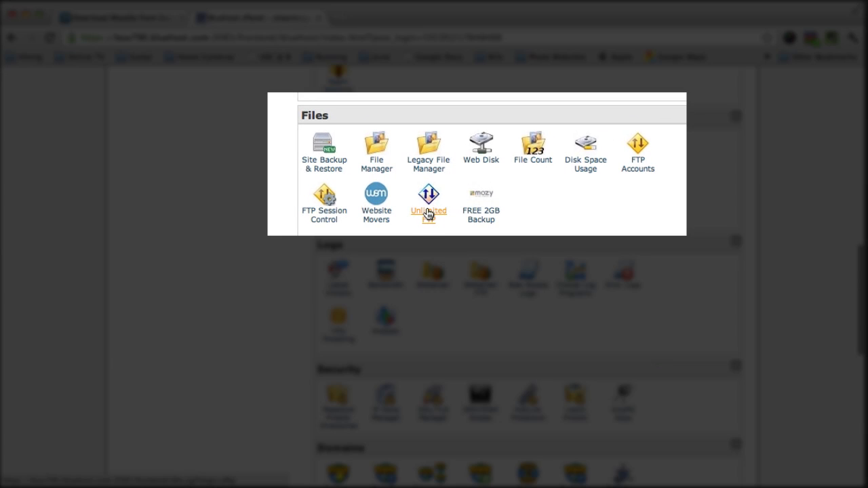
pyautogui.click(428, 204)
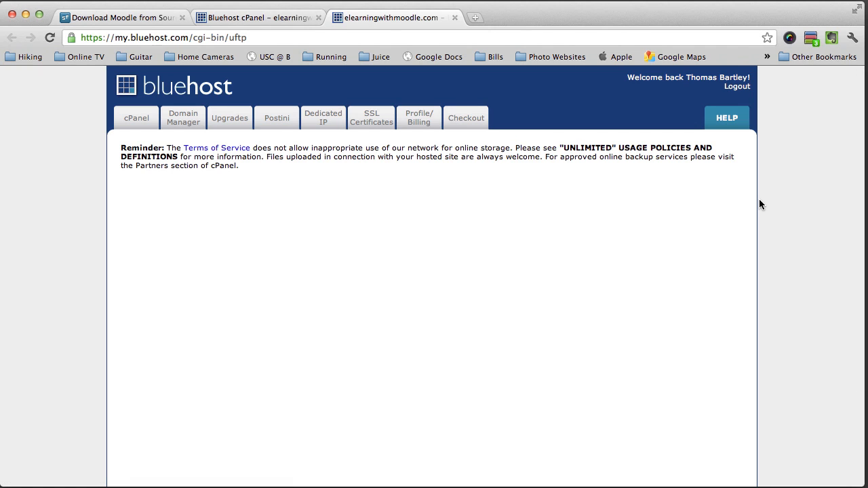
pyautogui.moveTo(766, 203)
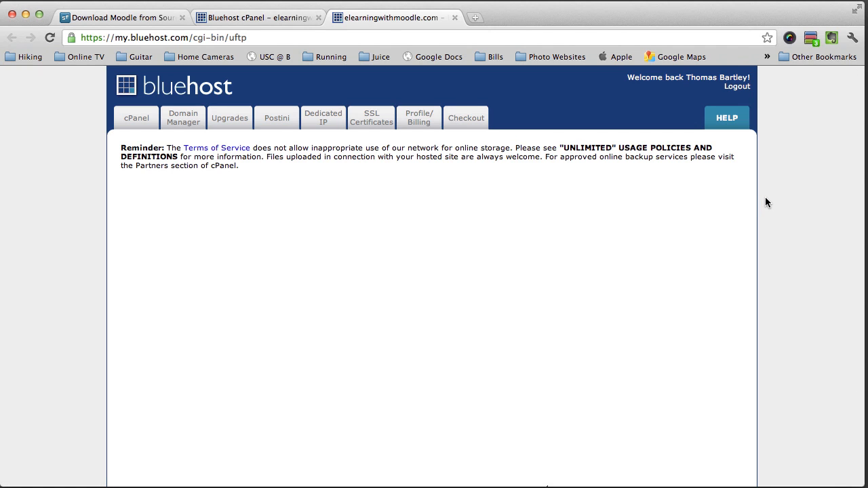
pyautogui.moveTo(778, 207)
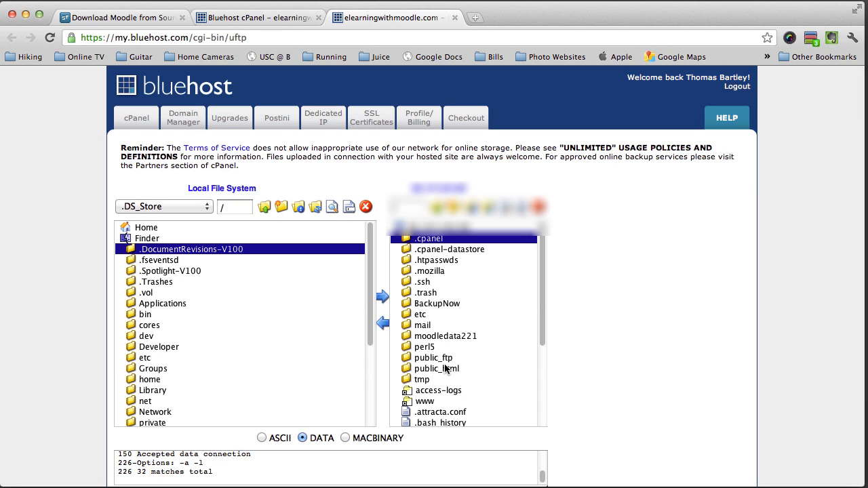
pyautogui.moveTo(452, 357)
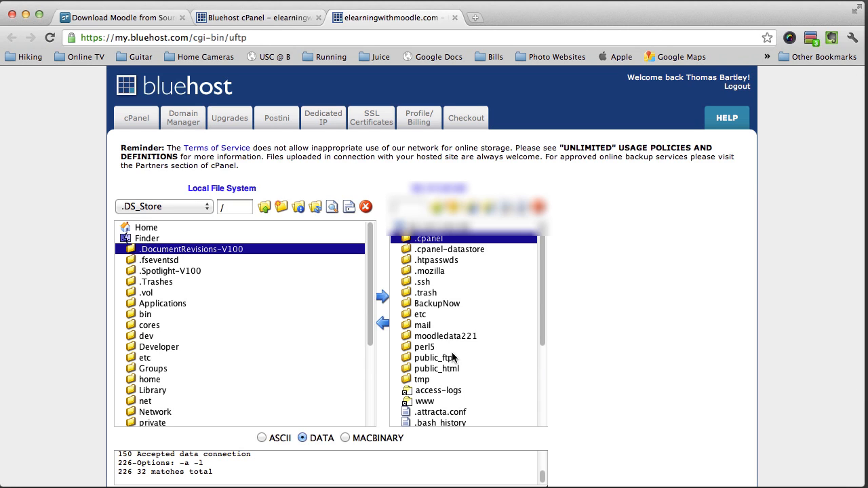
pyautogui.moveTo(464, 357)
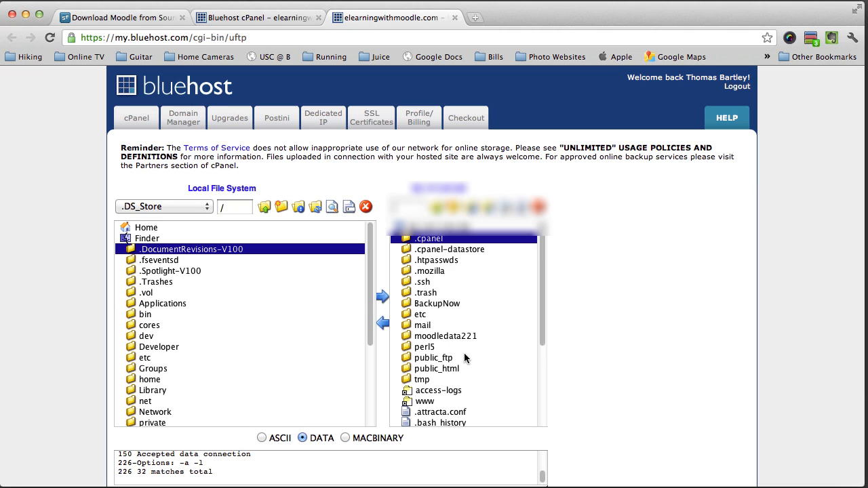
pyautogui.moveTo(470, 337)
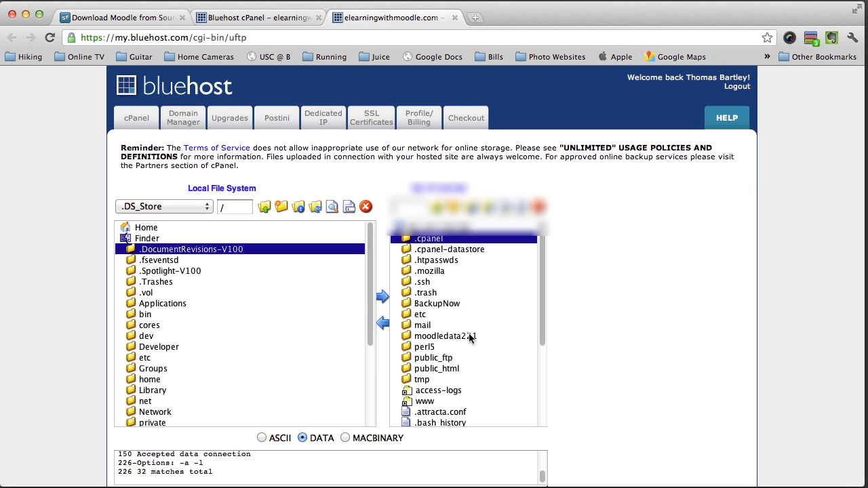
# - Open the server's public_html folder and make it the upload destination
pyautogui.click(436, 368)
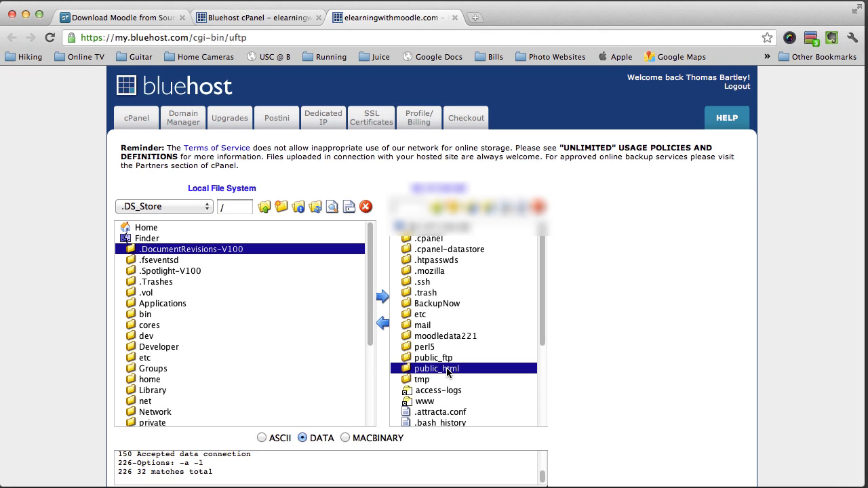
pyautogui.doubleClick(436, 369)
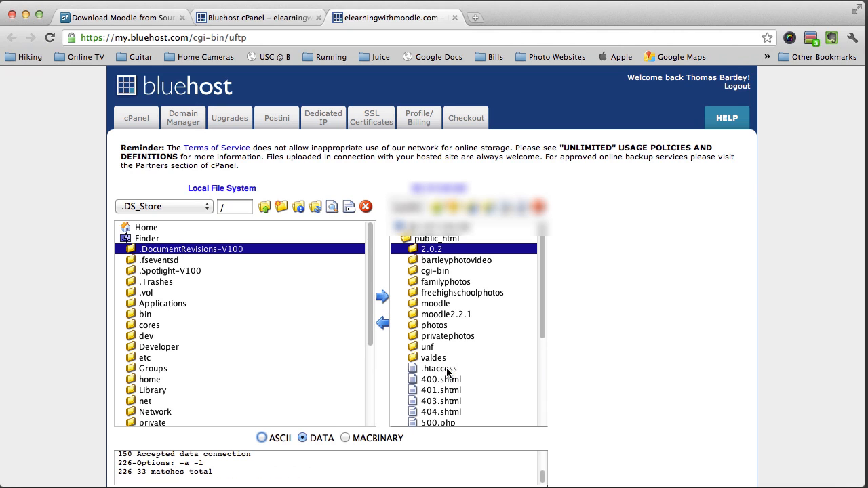
pyautogui.moveTo(492, 288)
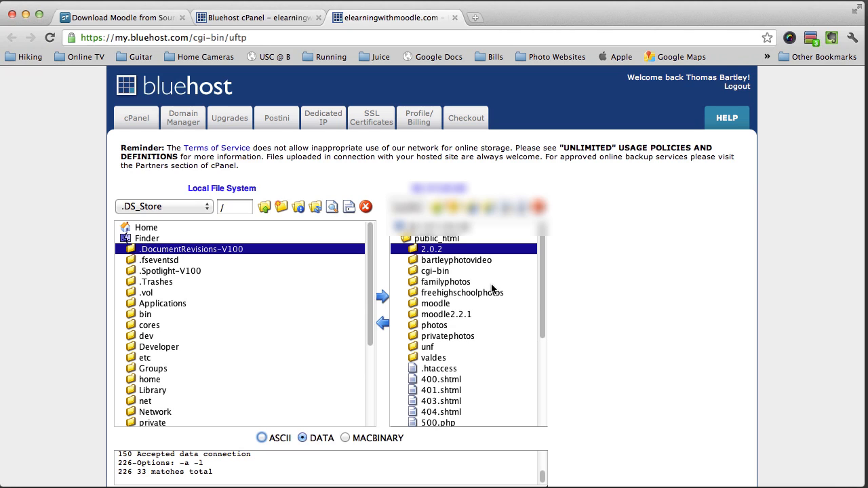
pyautogui.moveTo(437, 248)
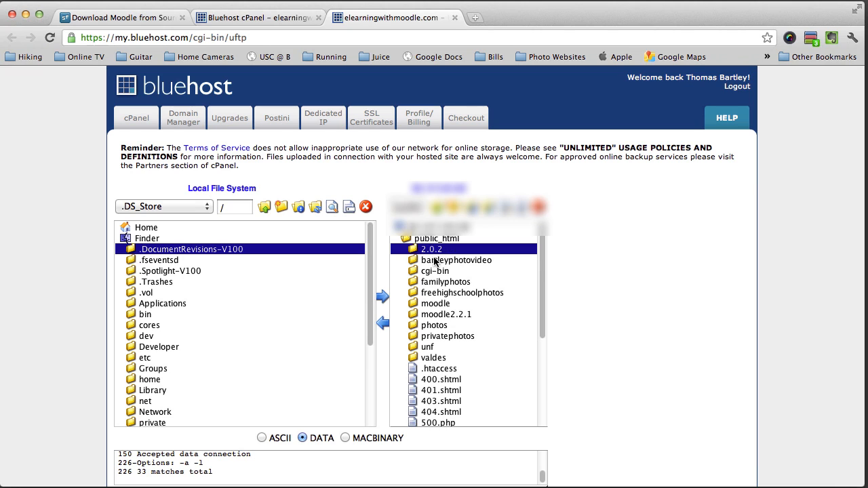
pyautogui.click(434, 270)
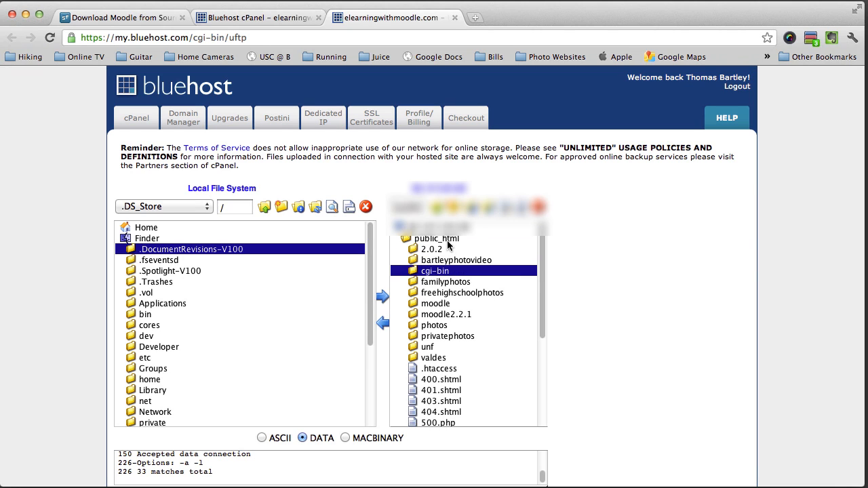
pyautogui.click(436, 238)
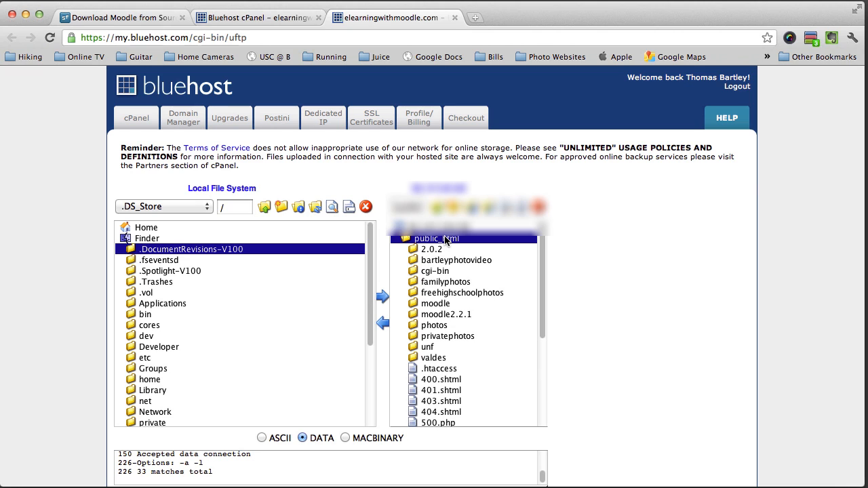
# - Browse the Local File System pane into the Users folder toward Downloads
pyautogui.click(159, 347)
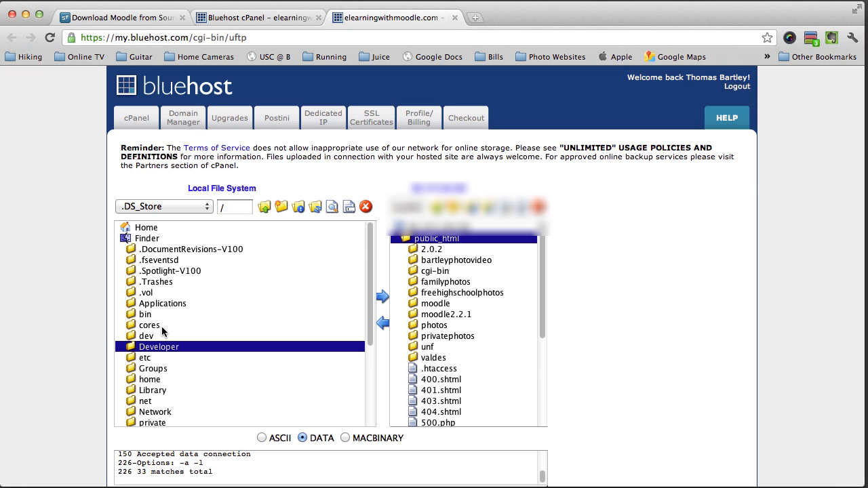
pyautogui.scroll(-3)
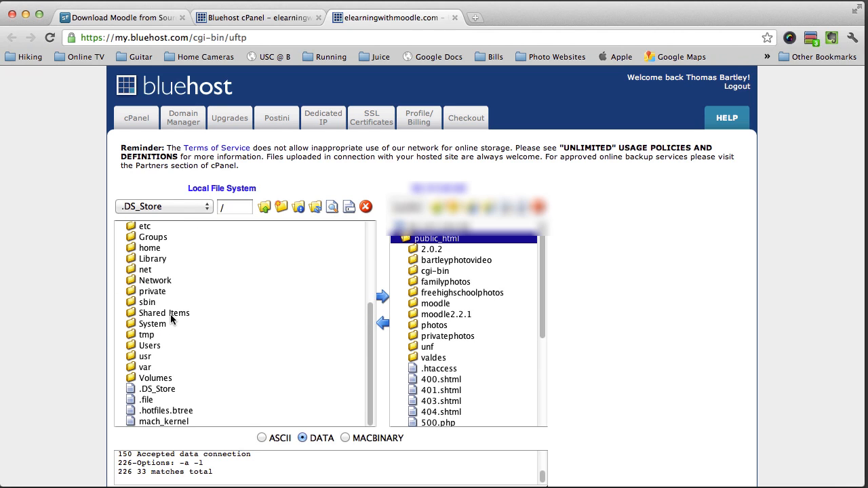
pyautogui.click(150, 345)
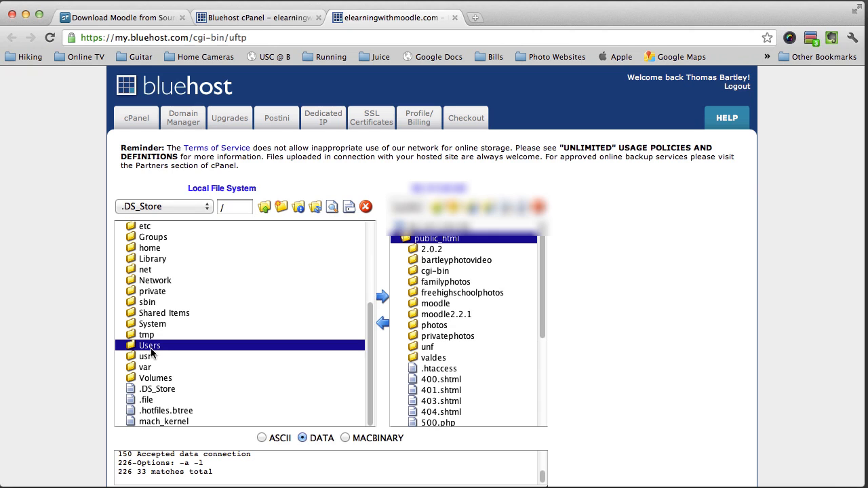
pyautogui.doubleClick(149, 345)
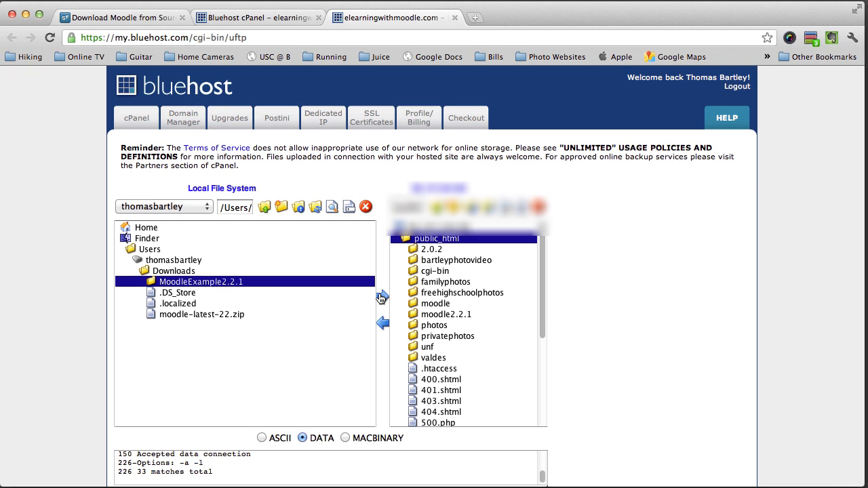
pyautogui.moveTo(382, 296)
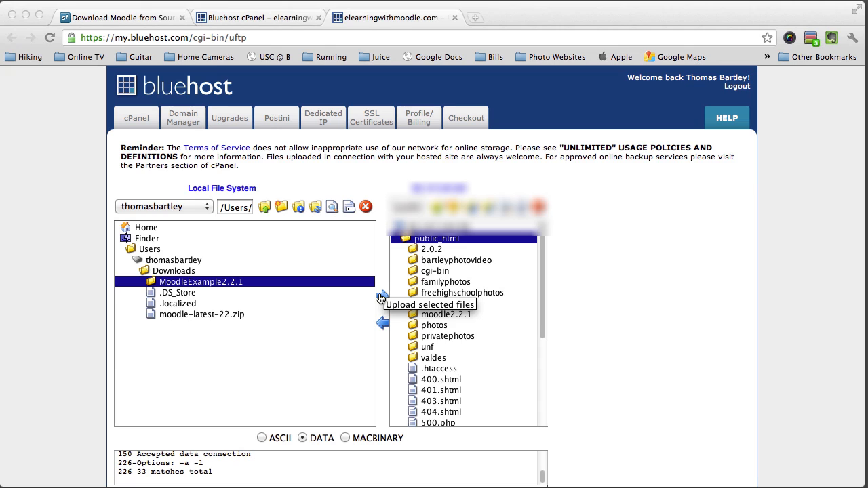
# - Upload MoodleExample2.2.1 into public_html using the blue right-pointing arrow
pyautogui.click(382, 297)
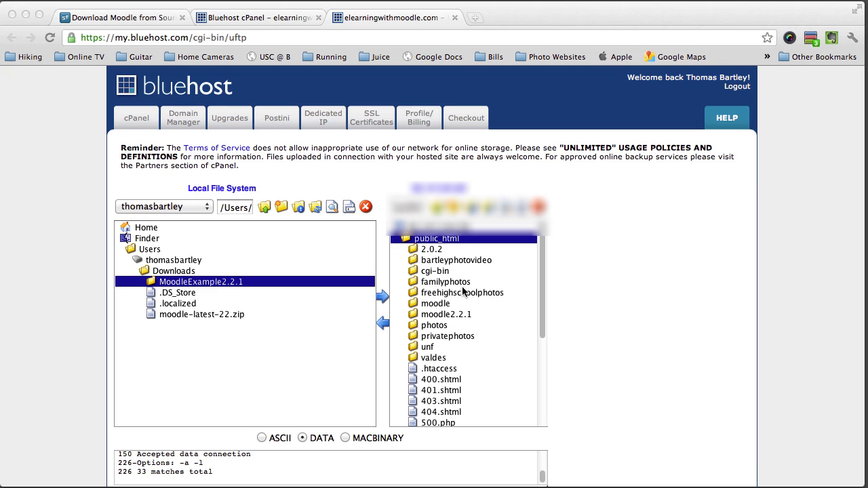
pyautogui.moveTo(403, 325)
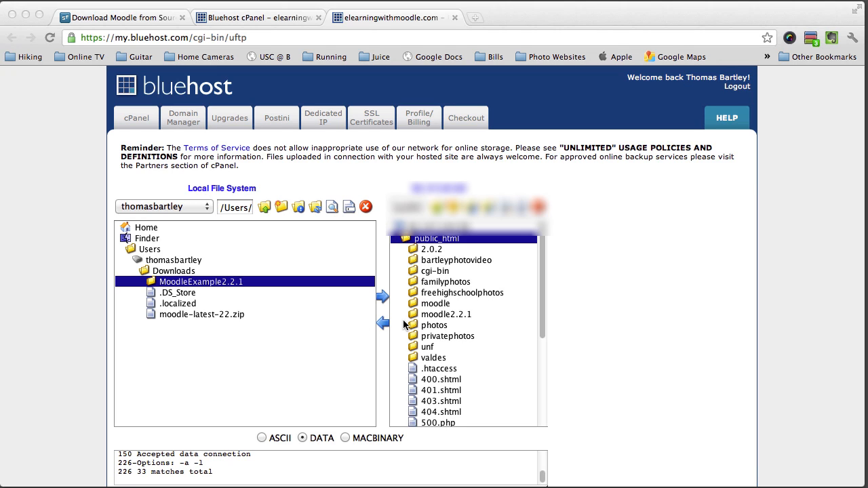
pyautogui.moveTo(510, 310)
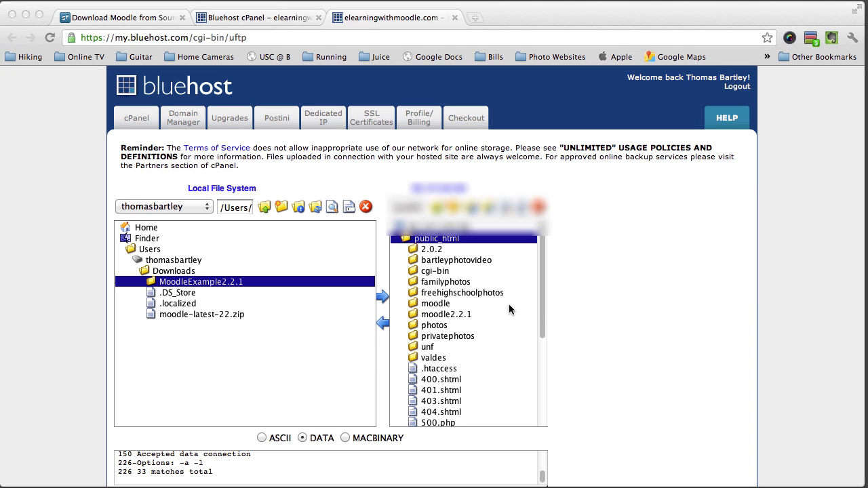
pyautogui.moveTo(483, 316)
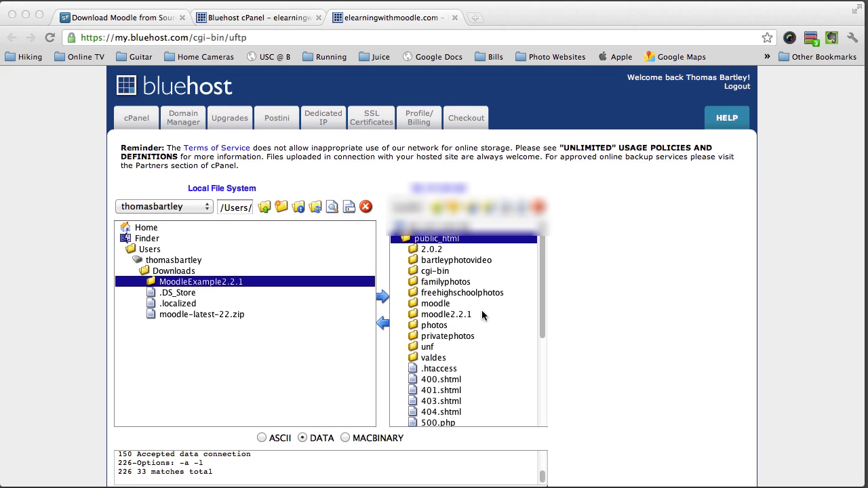